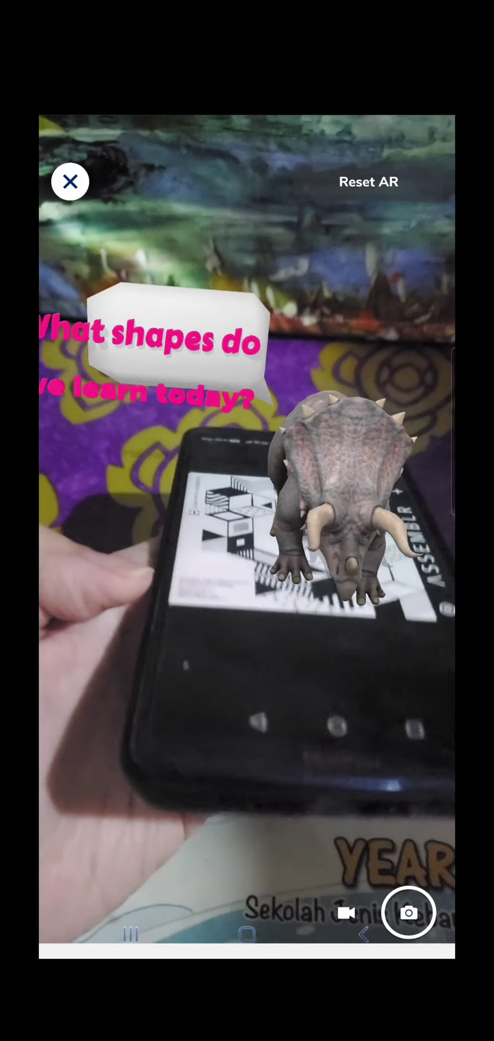
# Step: Reset the AR session so the triceratops scene clears and the marker scanner waits again
pyautogui.click(368, 182)
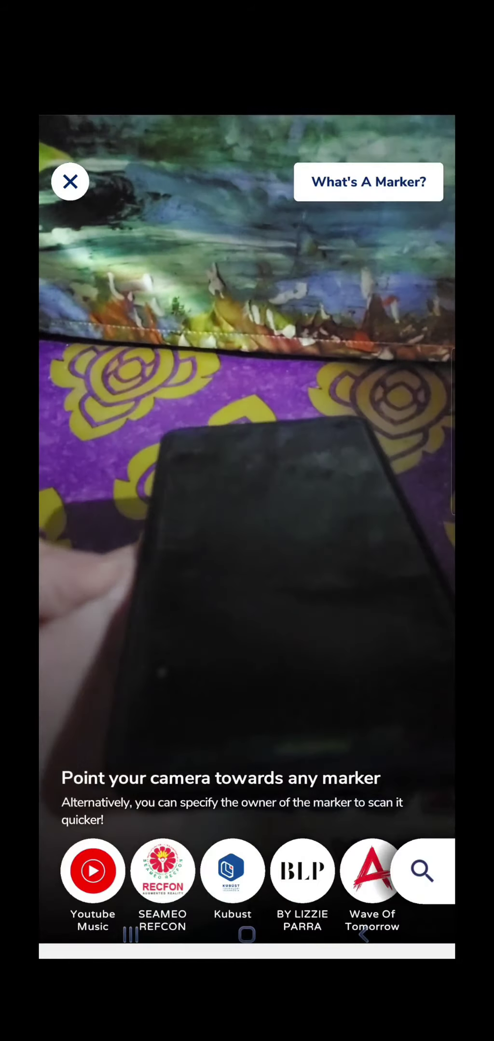